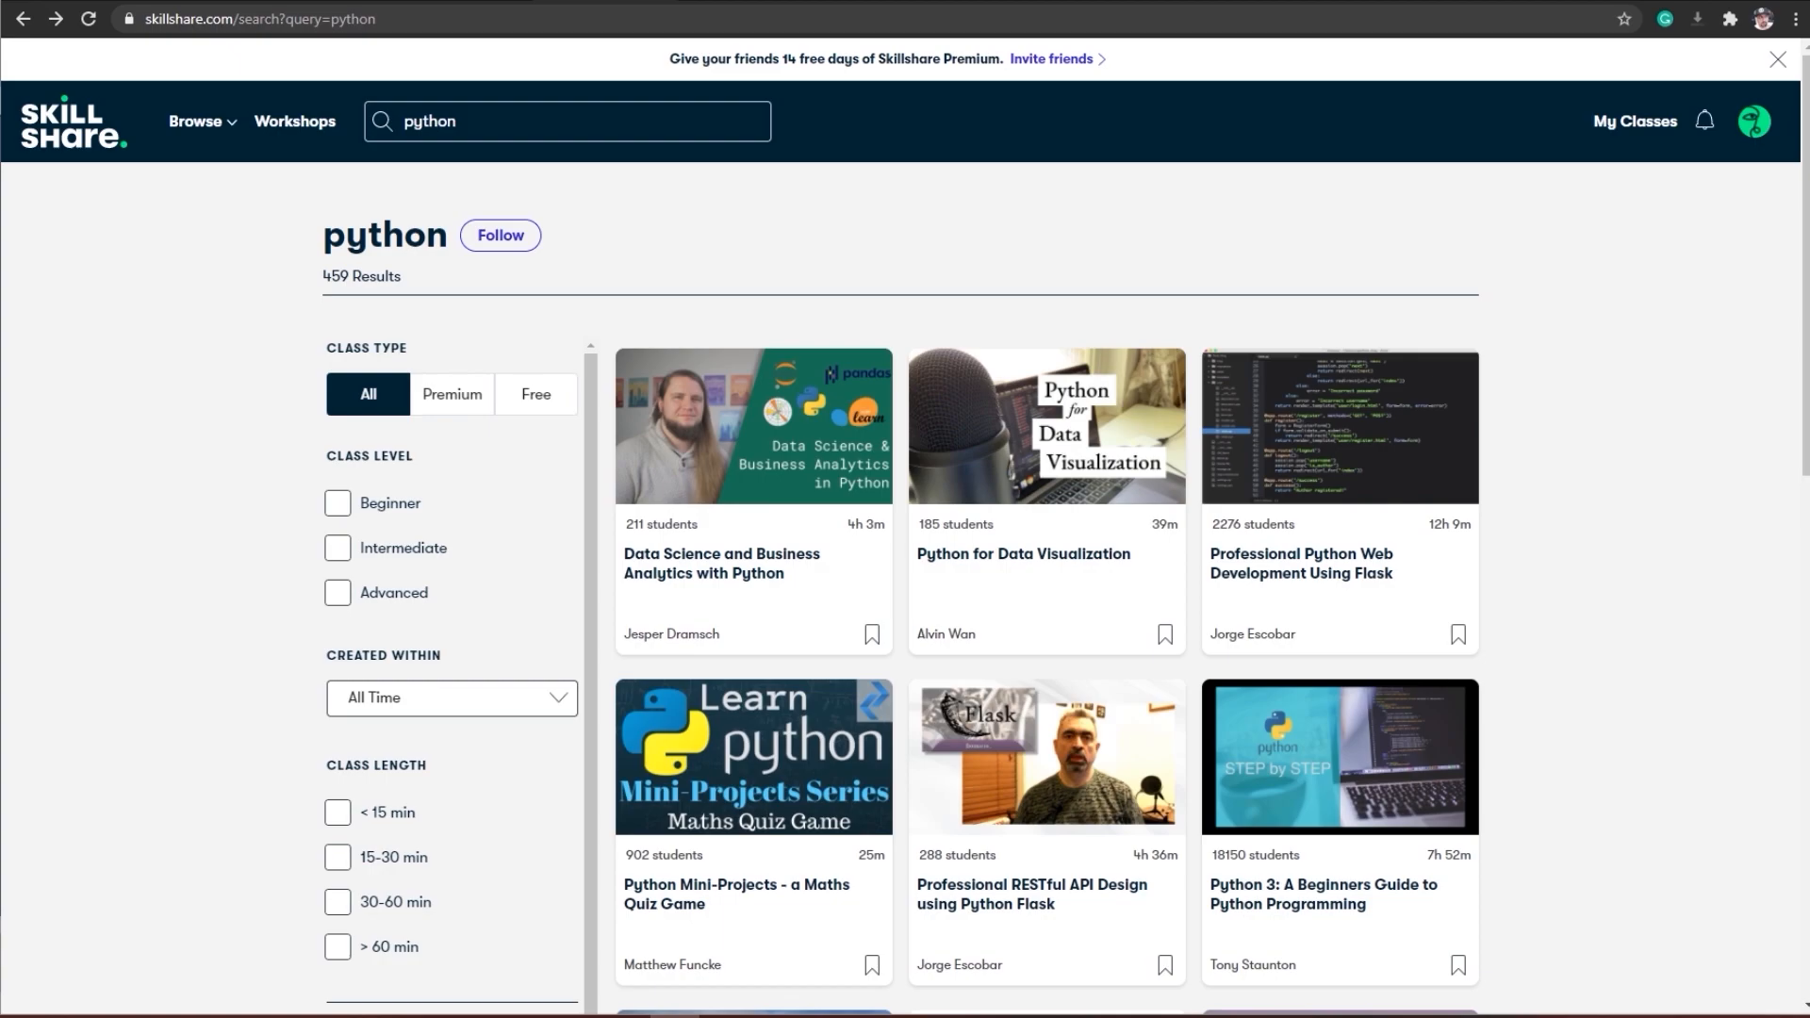
mouse_move(1663, 711)
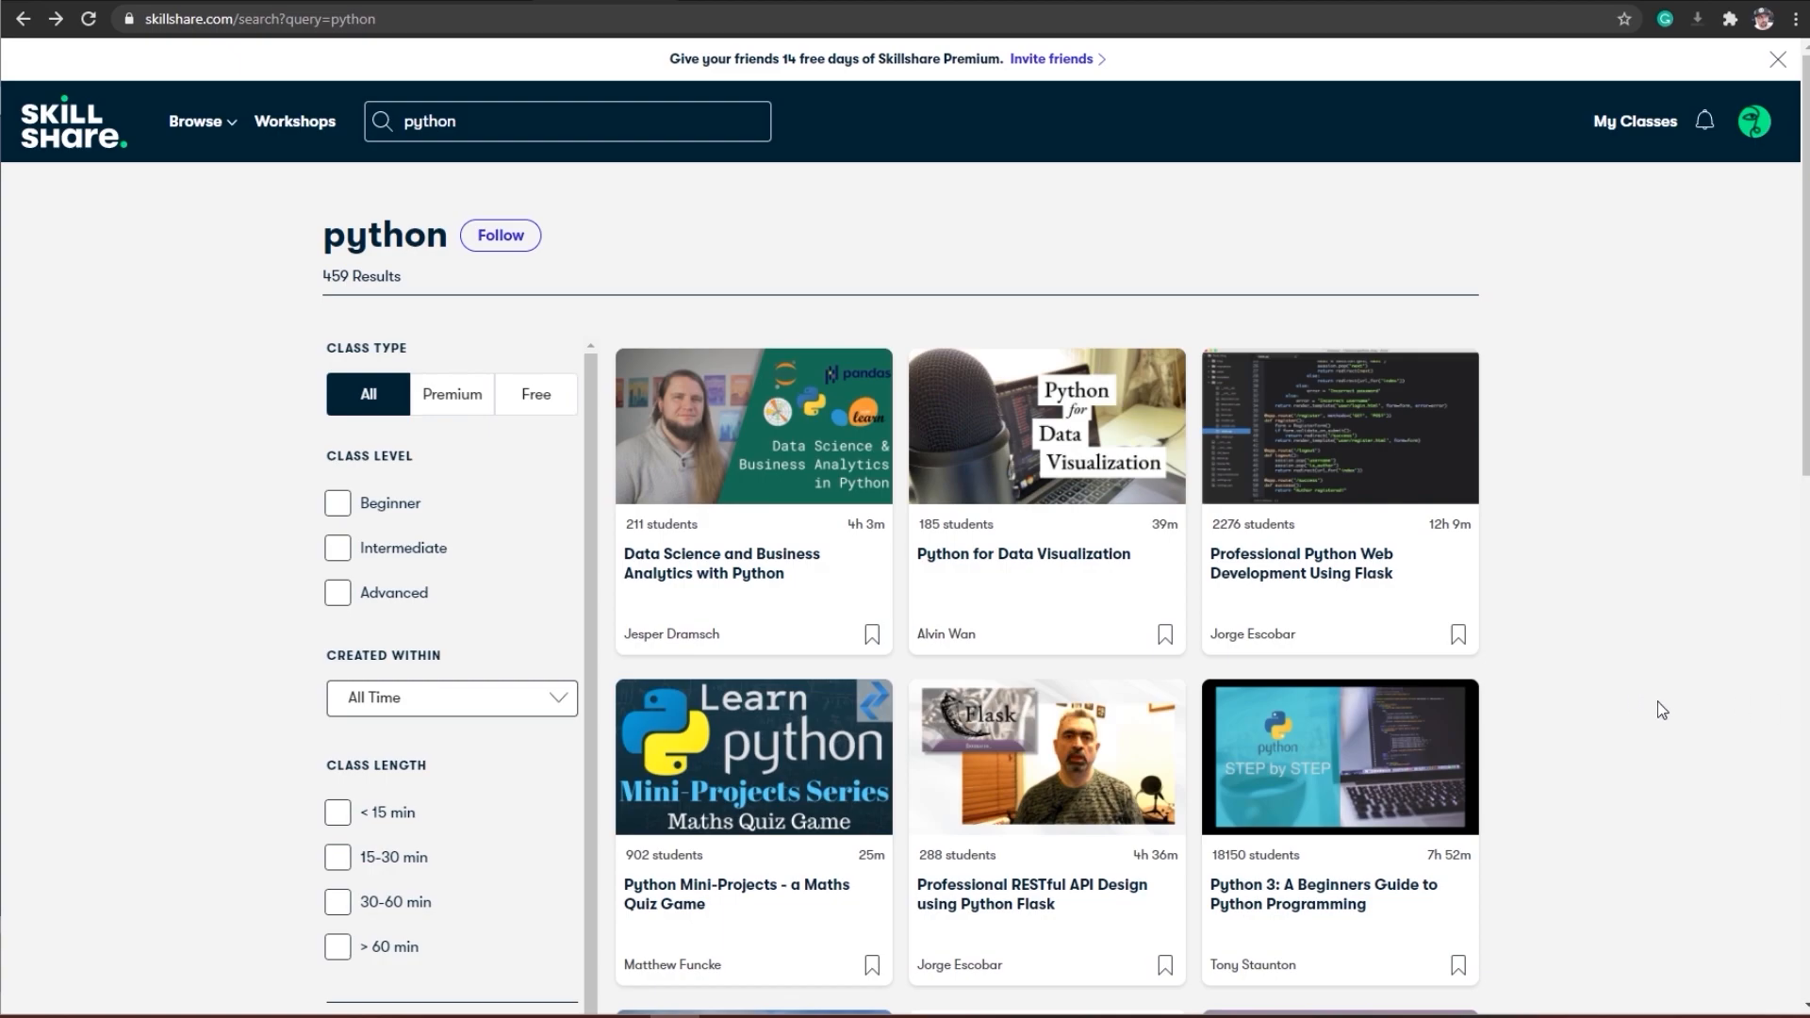
scroll(down, 3)
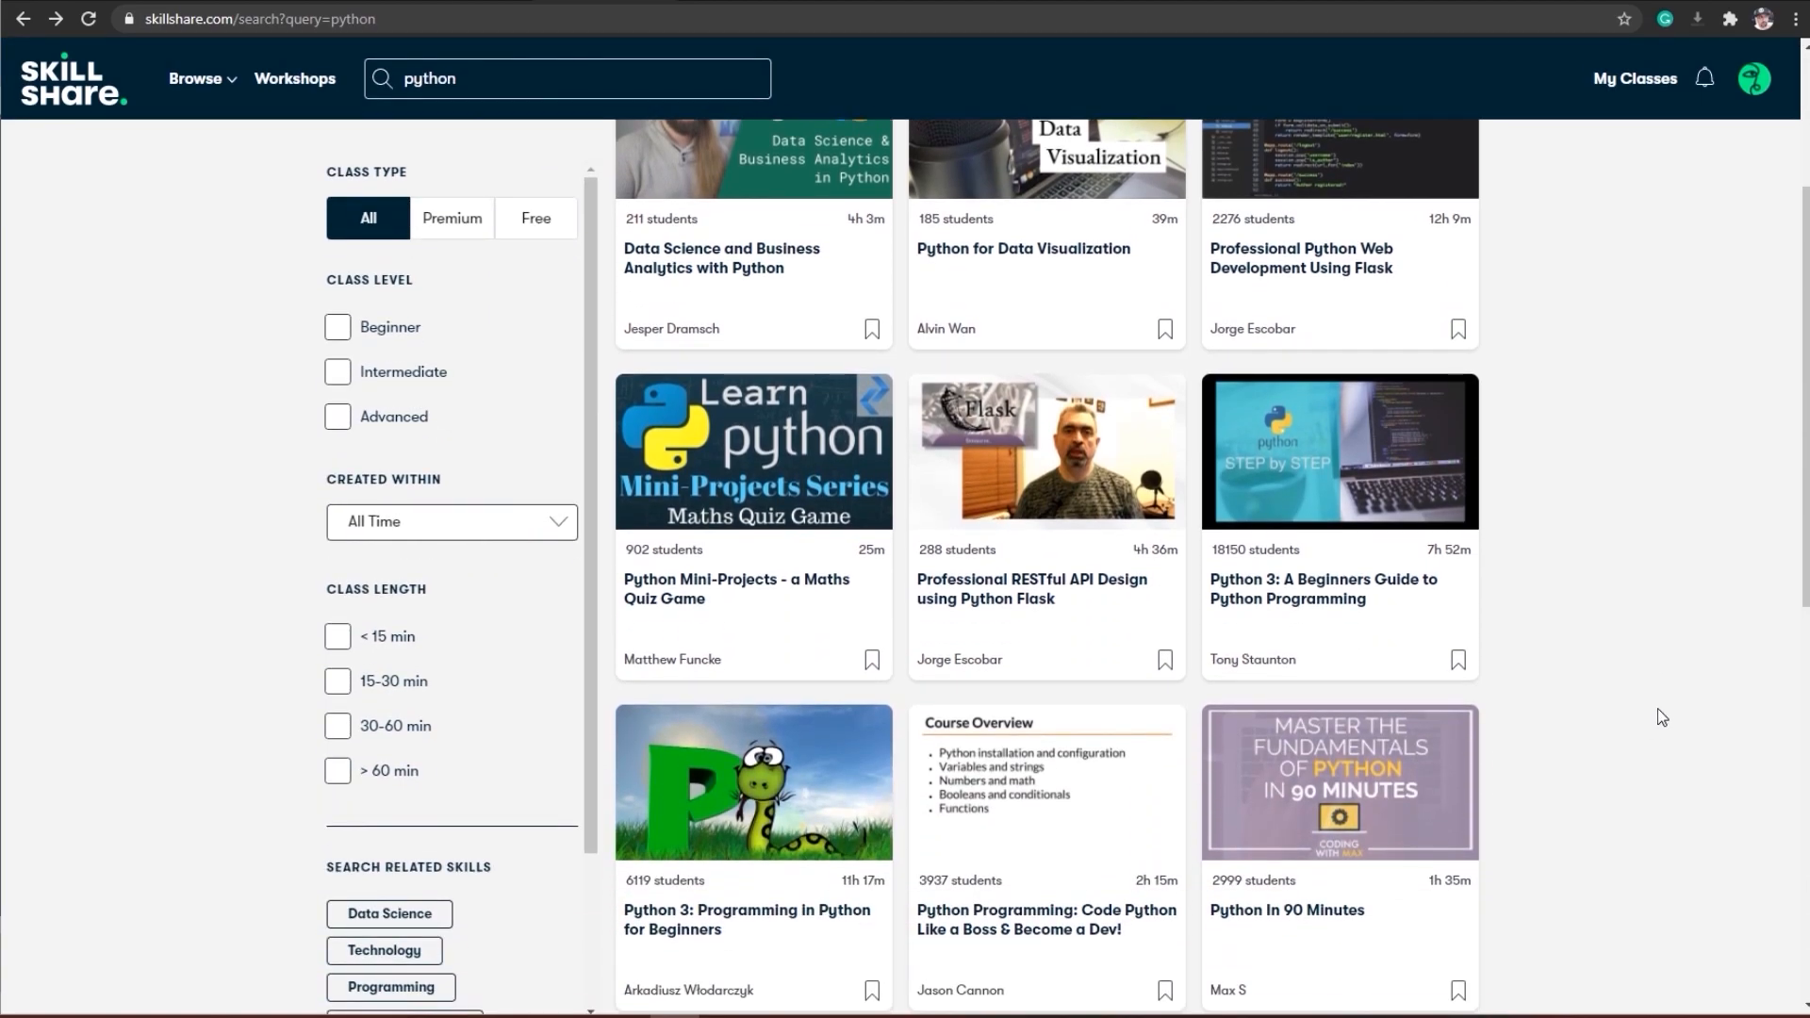
scroll(down, 3)
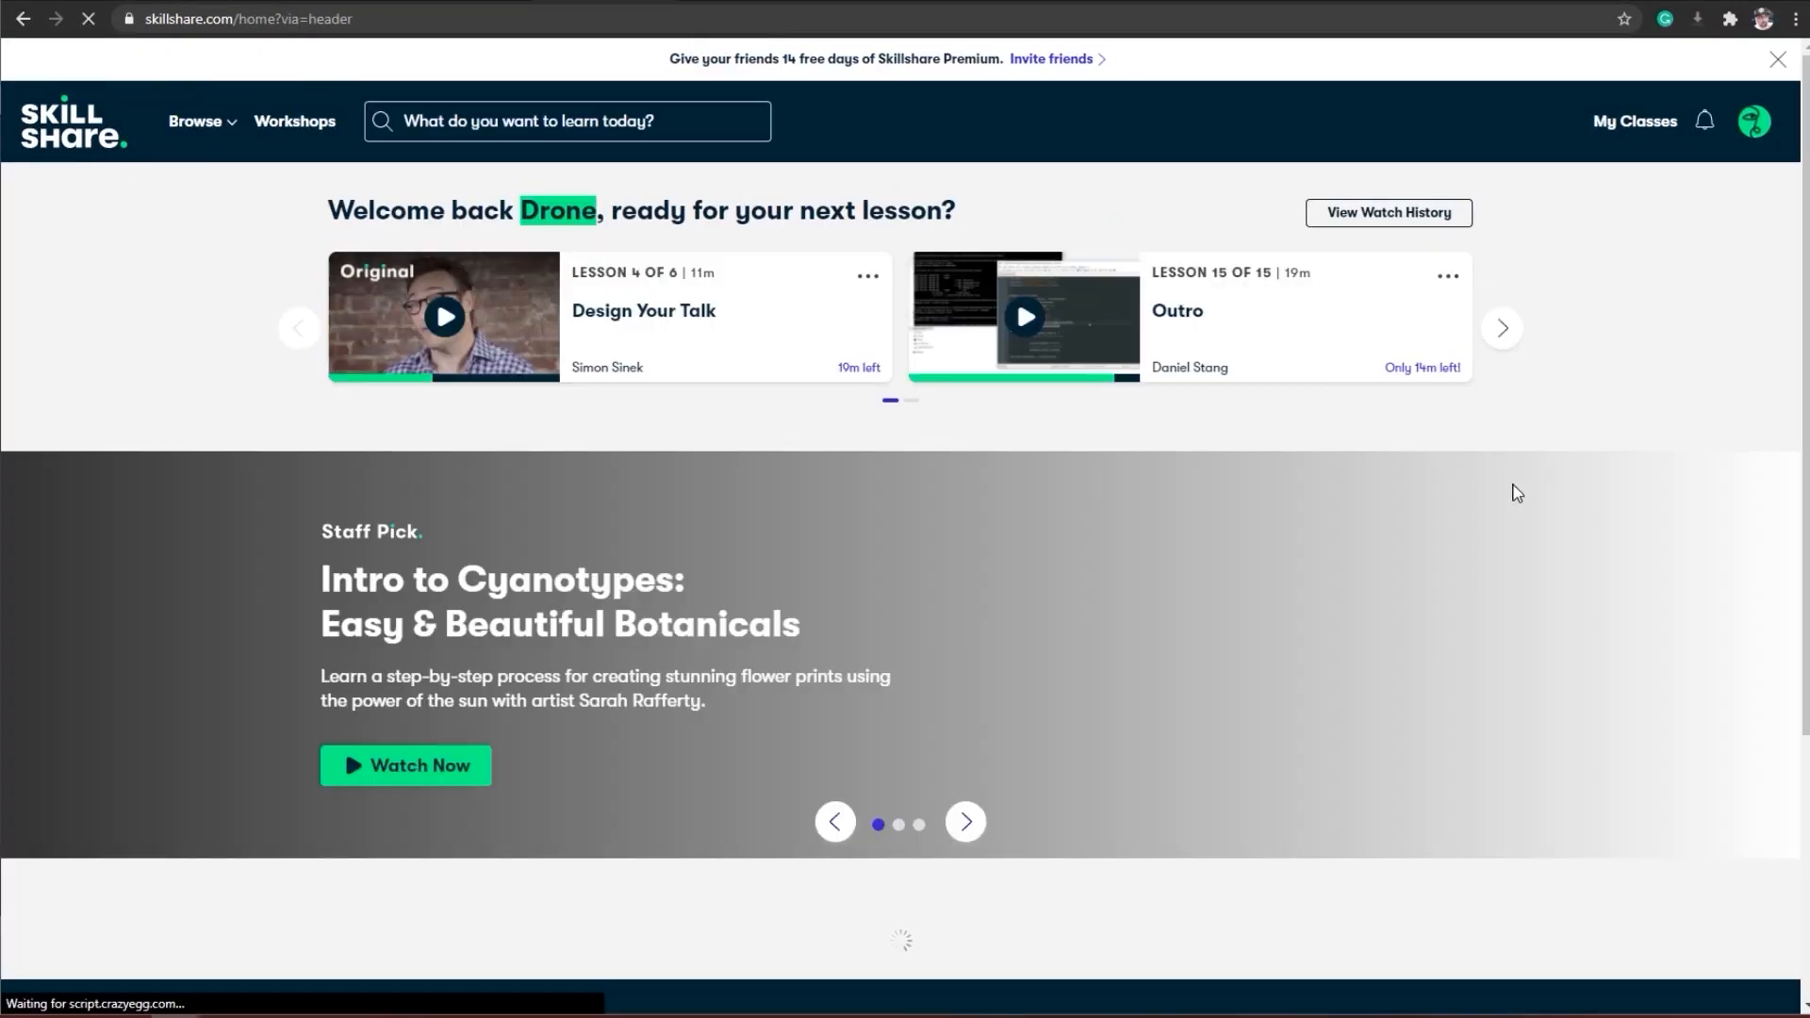
scroll(down, 3)
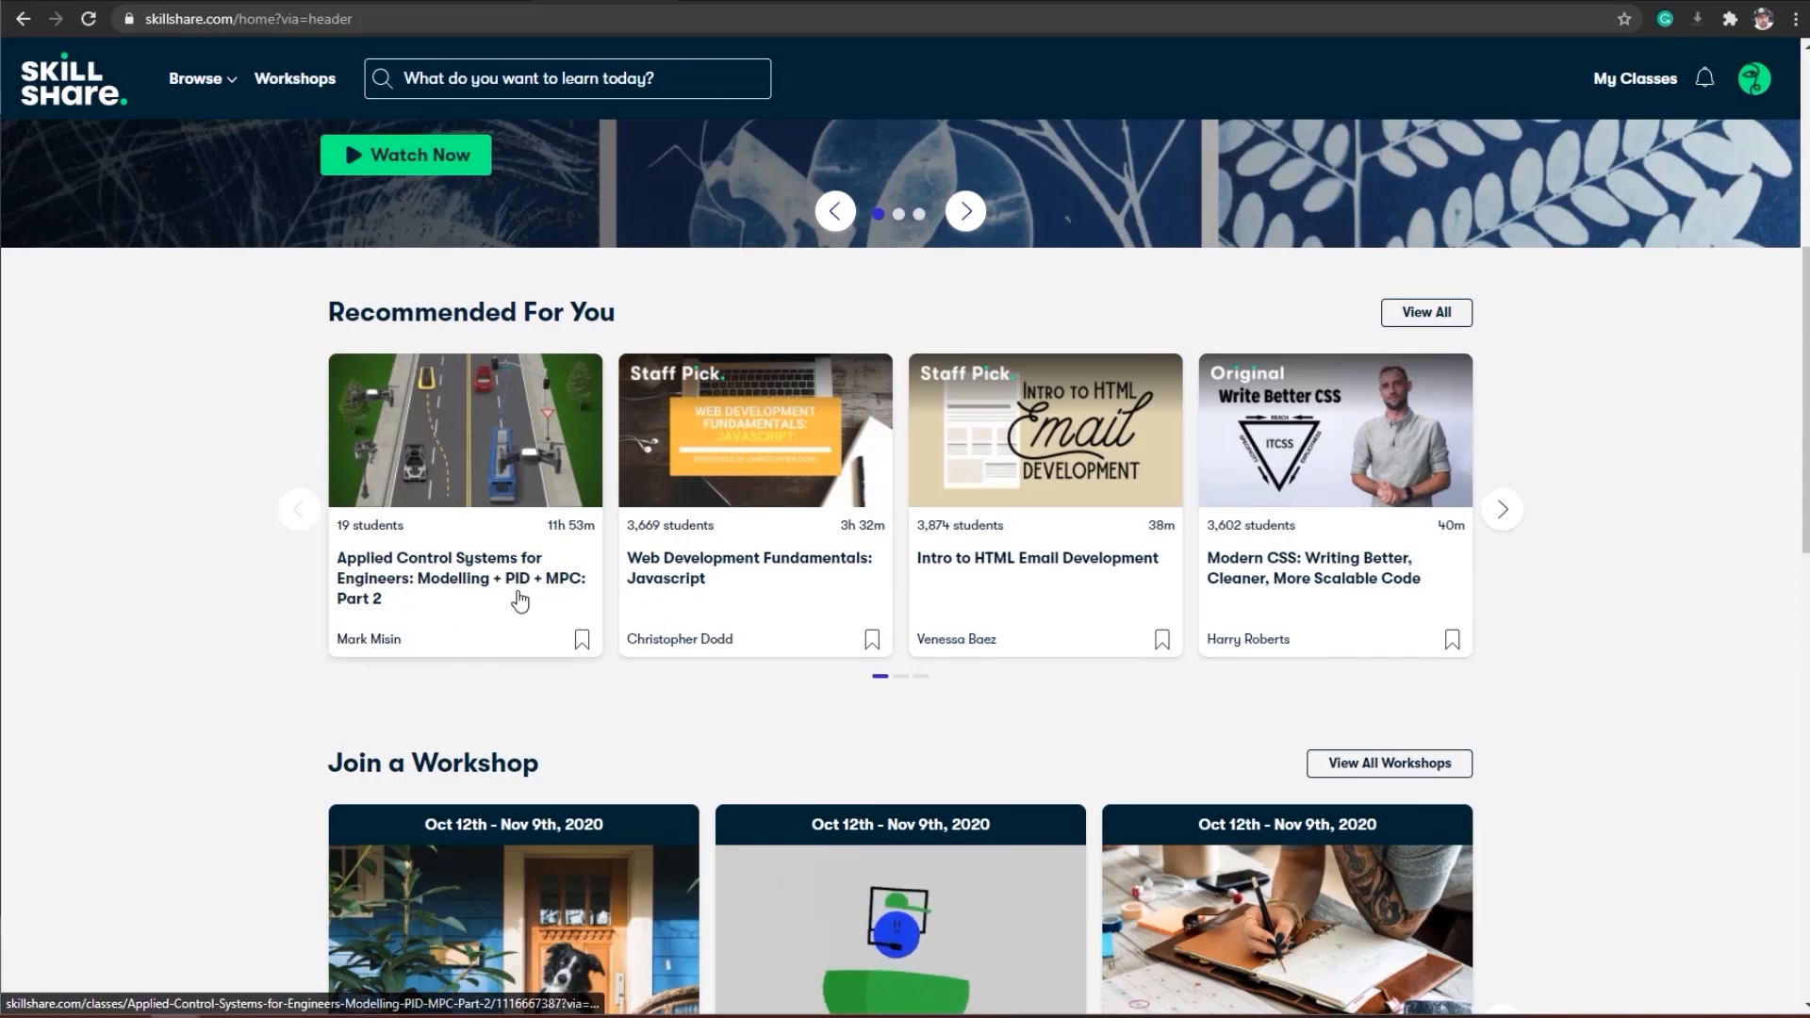
mouse_move(1128, 626)
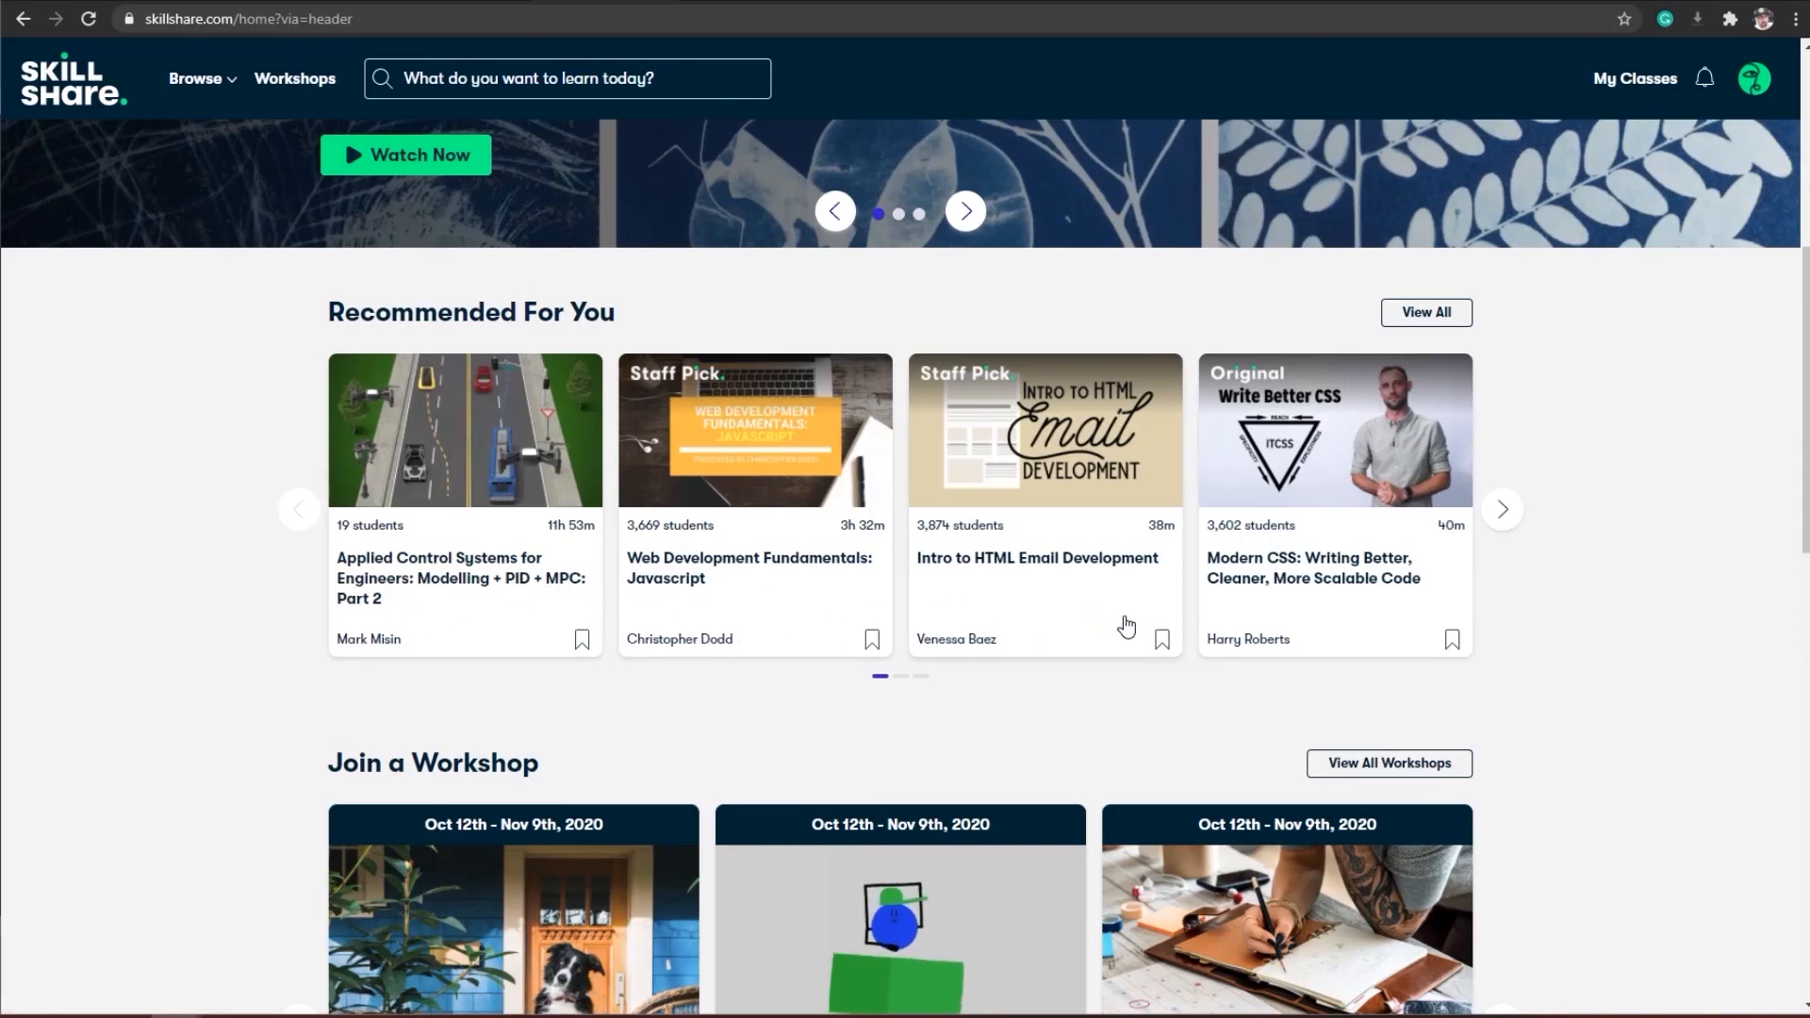
scroll(down, 3)
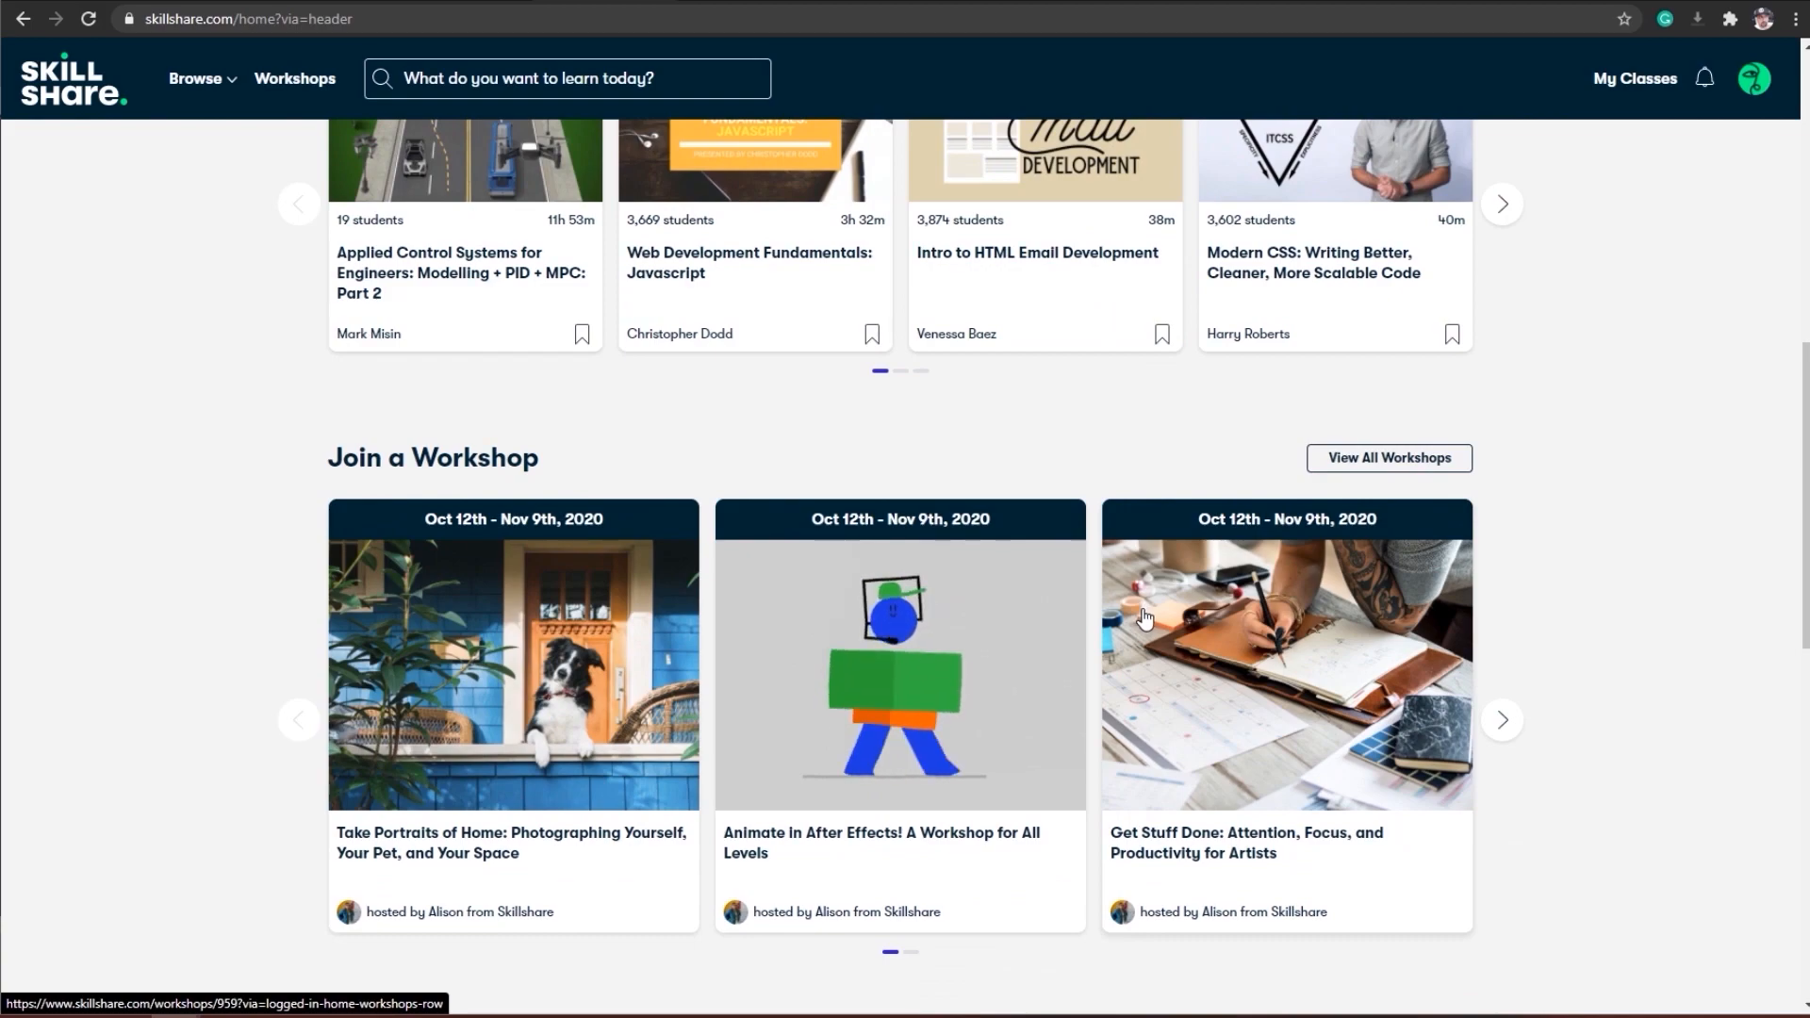